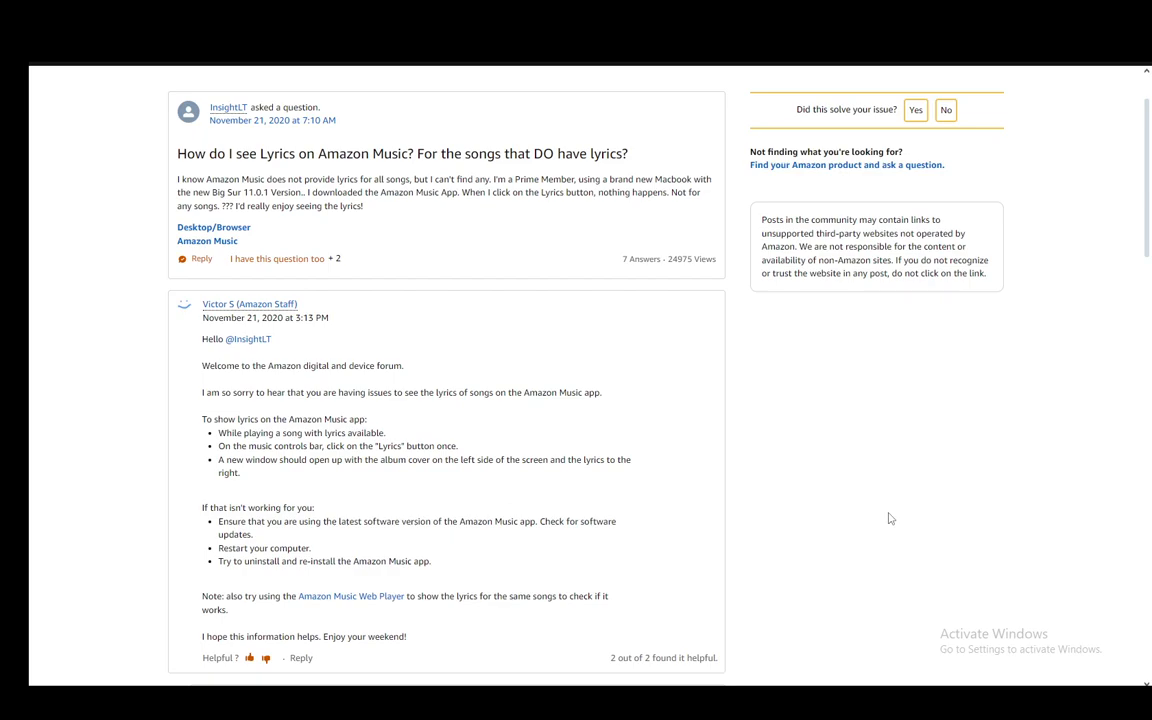
mouse_move(450, 114)
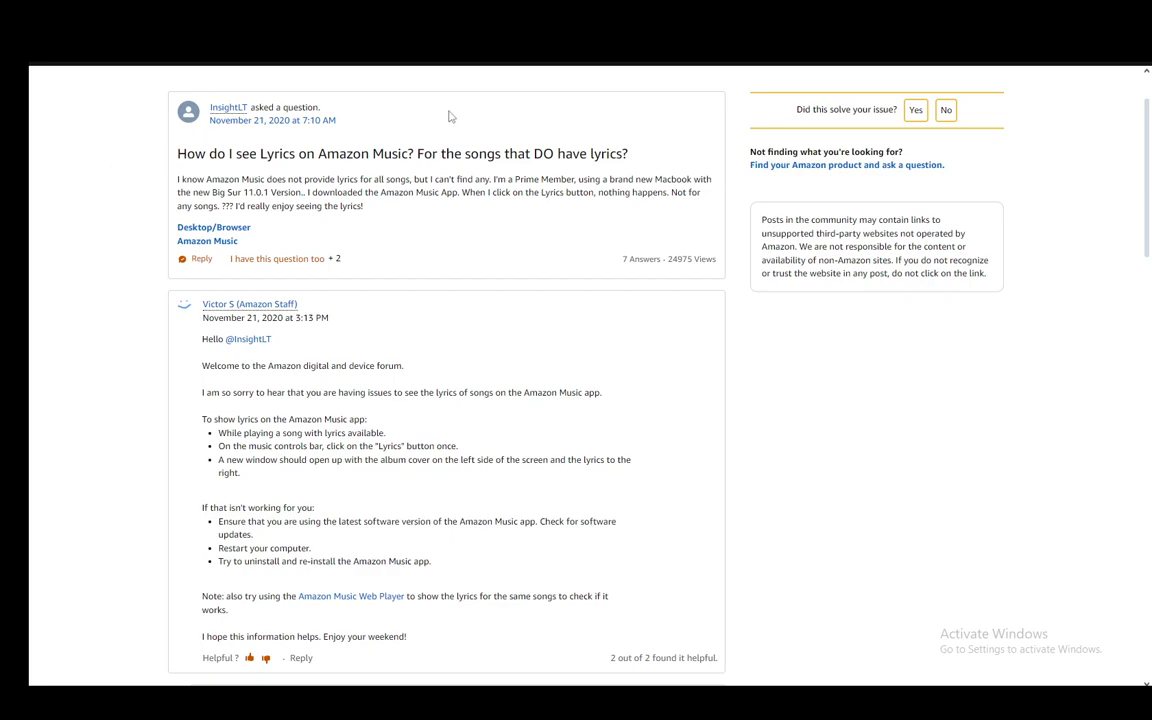
mouse_move(424, 74)
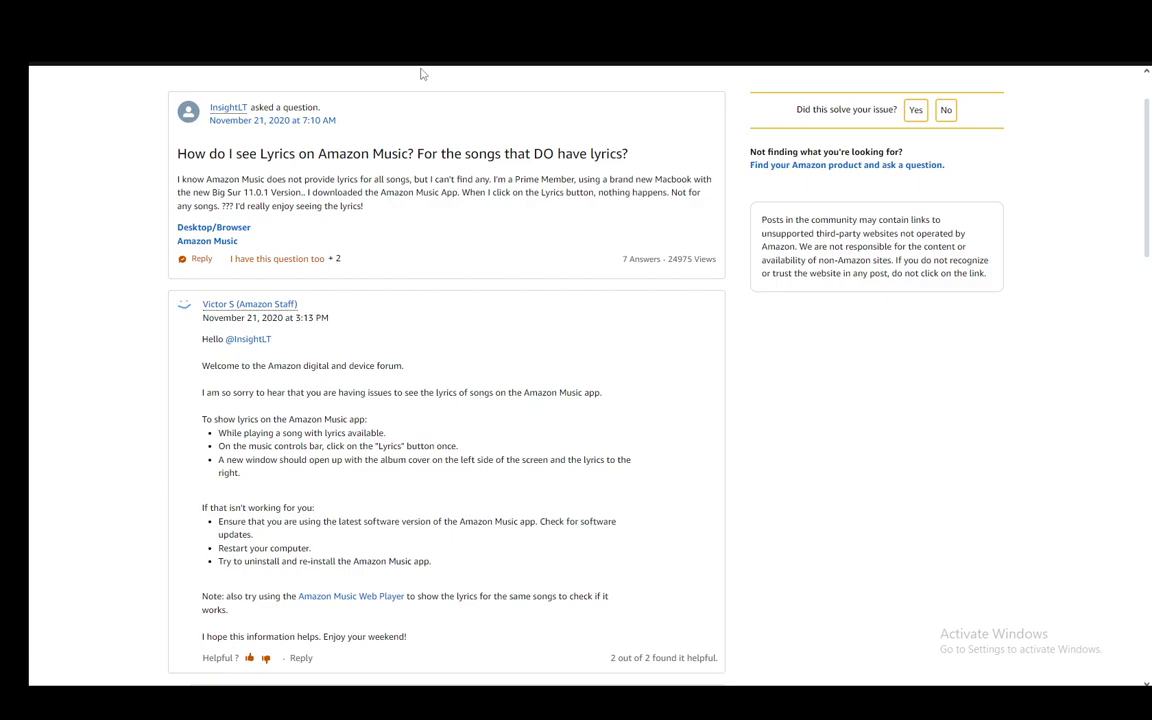
scroll(down, 3)
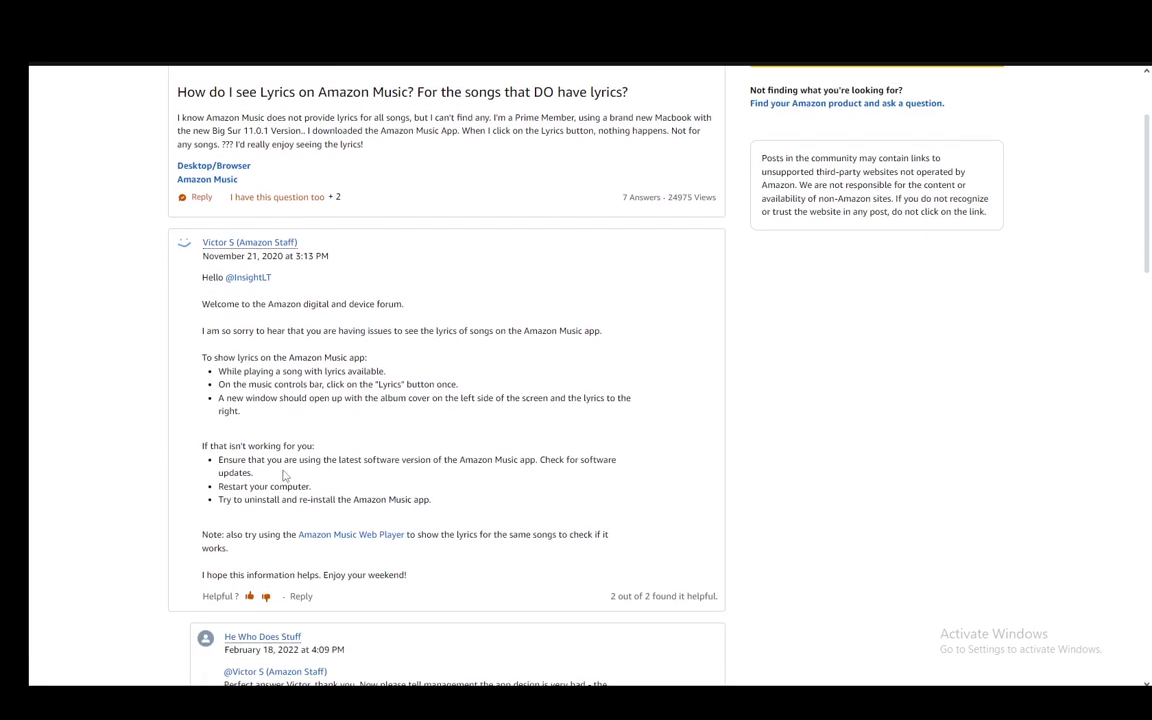
scroll(up, 3)
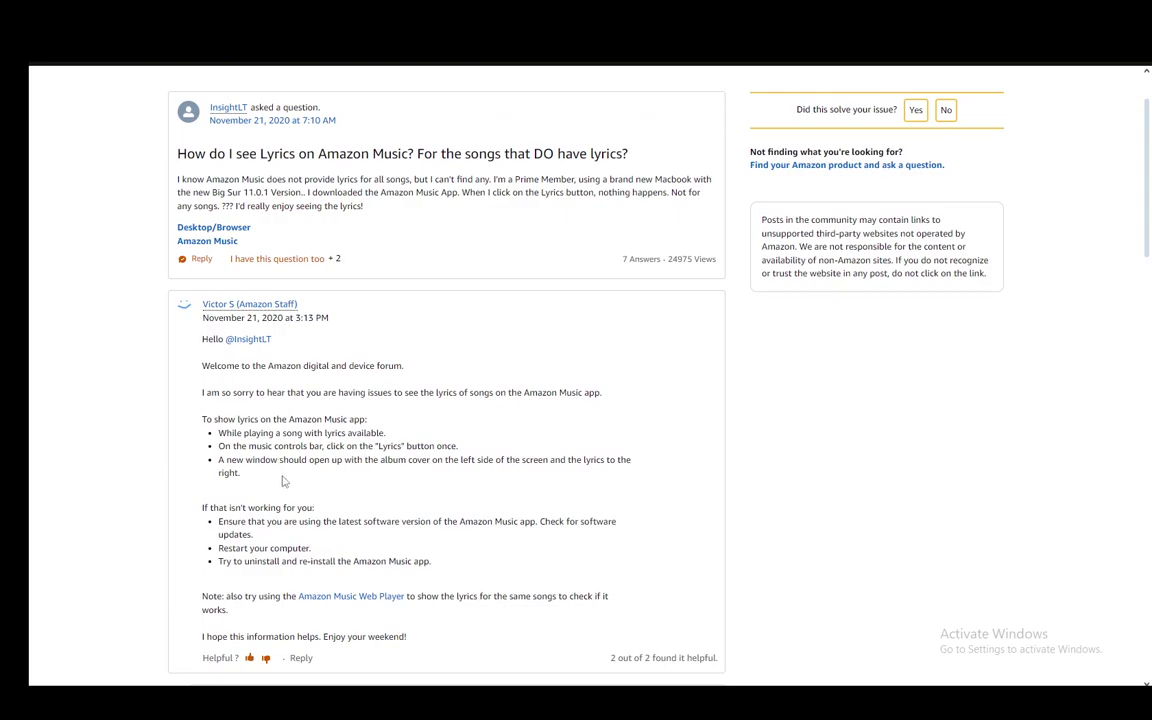
scroll(down, 3)
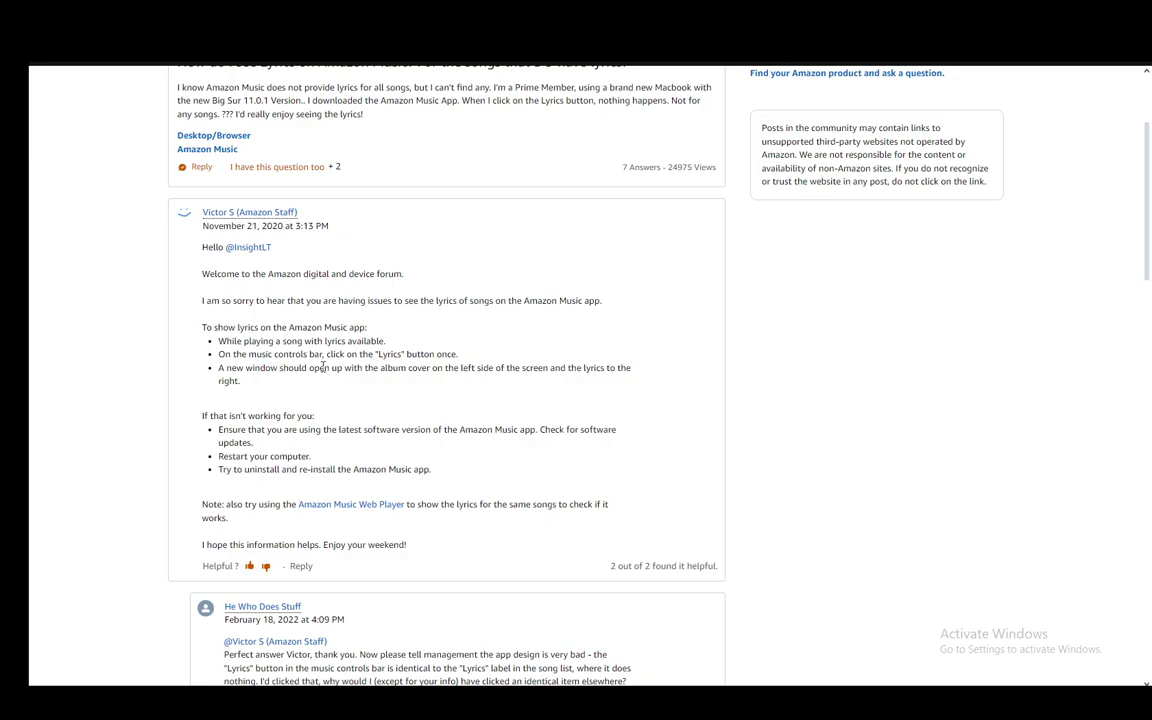
mouse_move(480, 332)
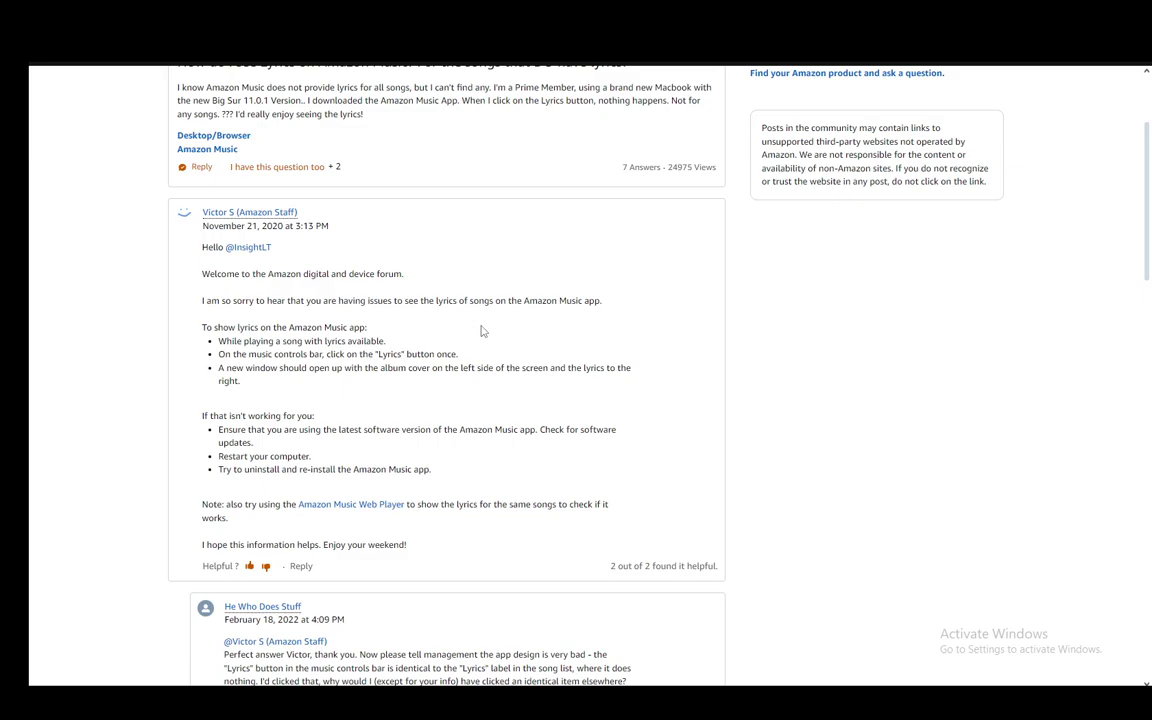
mouse_move(236, 436)
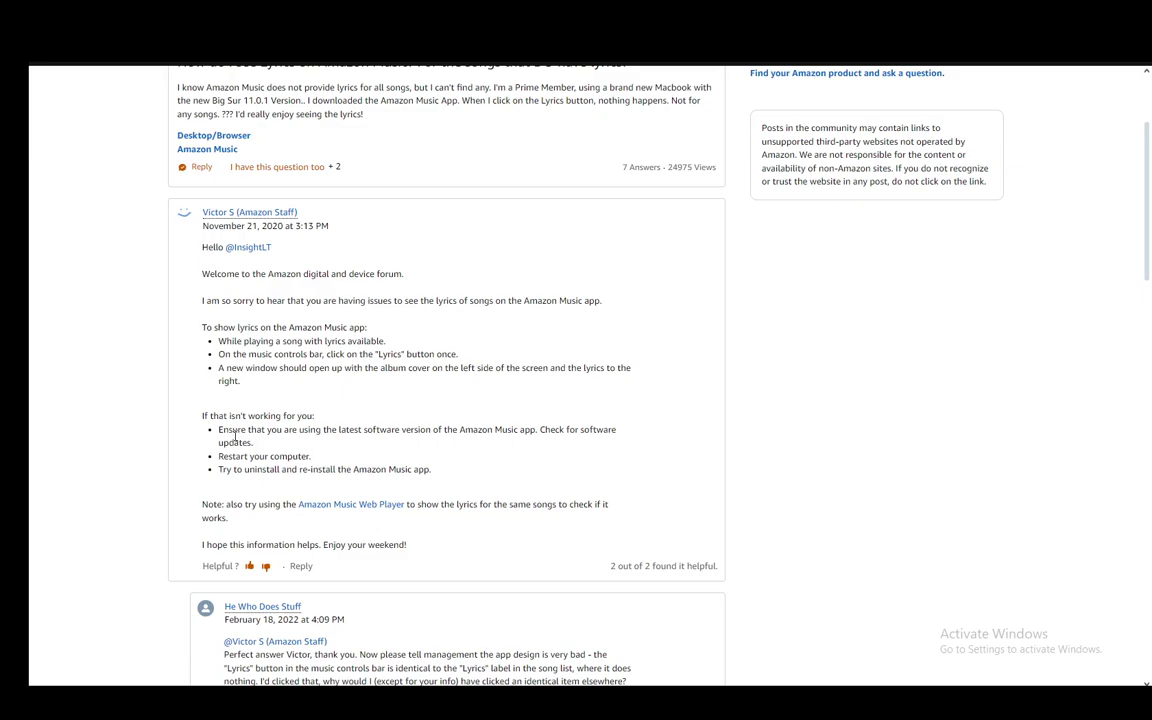
mouse_move(500, 380)
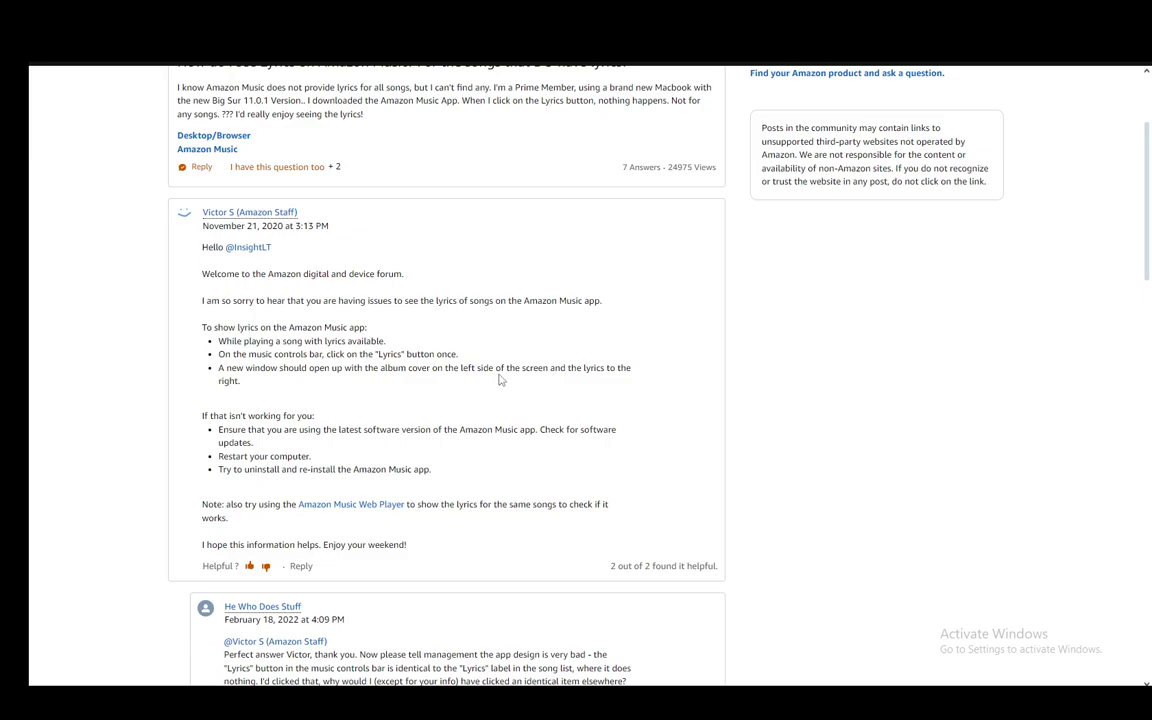
mouse_move(216, 186)
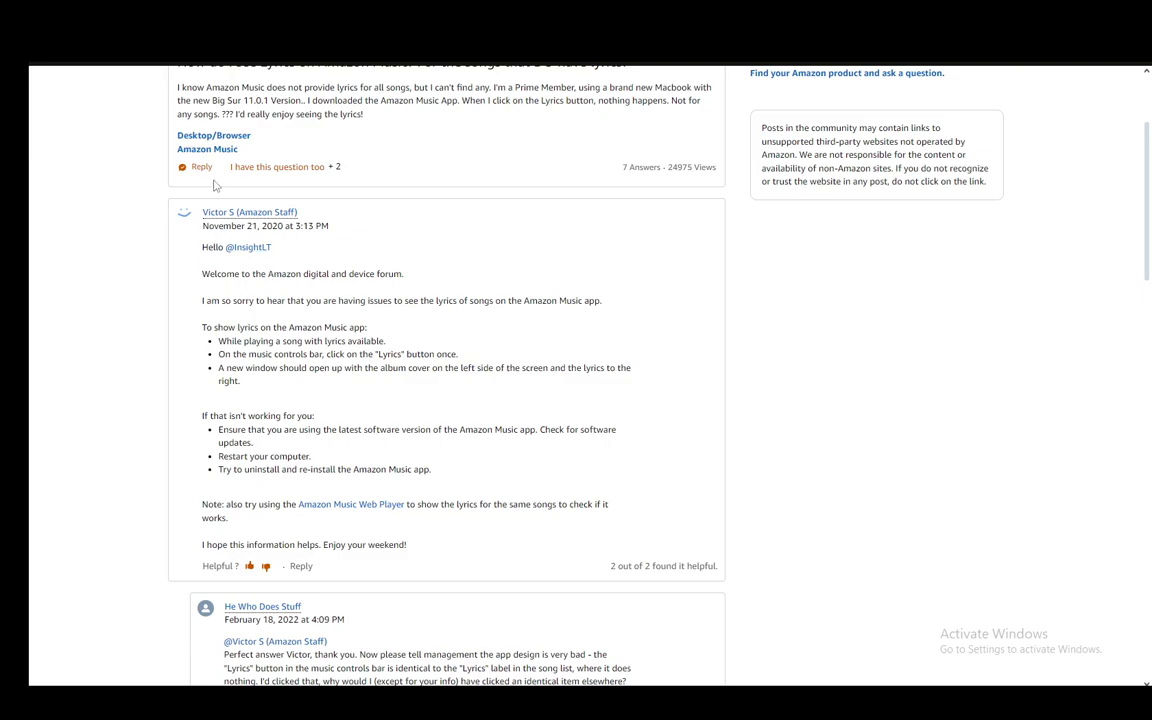